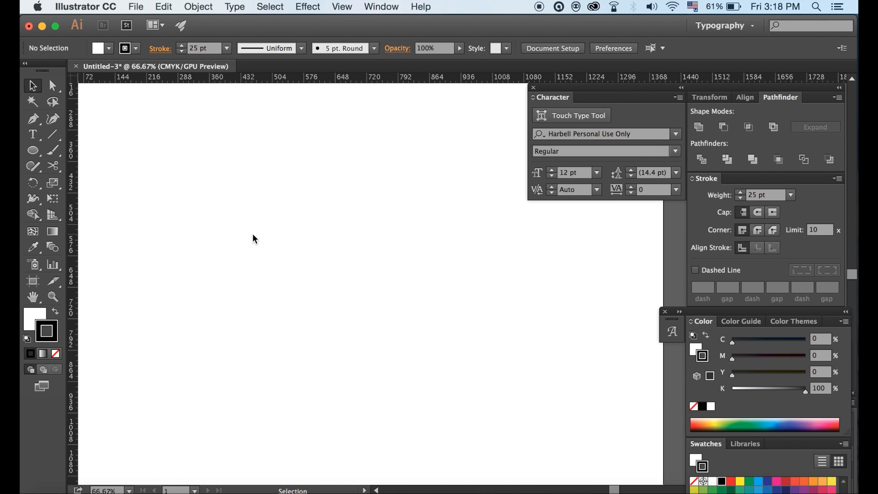
{"action": "mouse_move", "coordinate": [201, 178]}
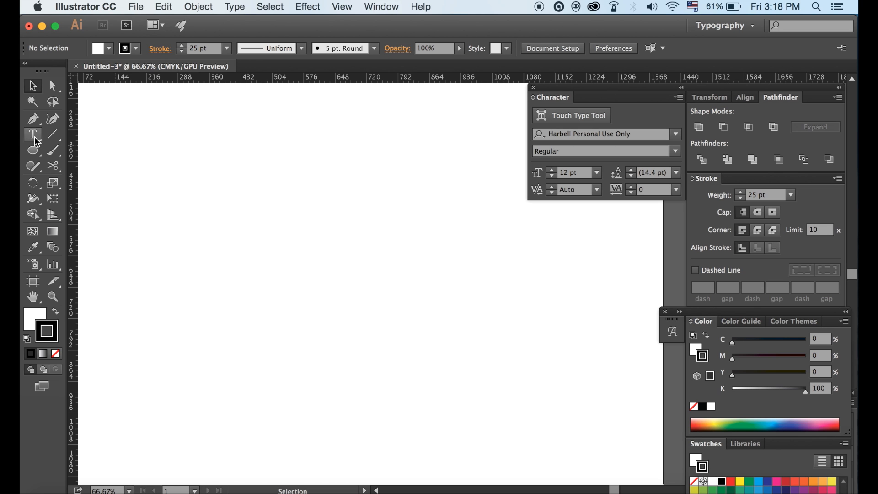
- Add the words 'Stroke Techniques' to the artboard in a large black script typeface
{"action": "left_click", "coordinate": [32, 134]}
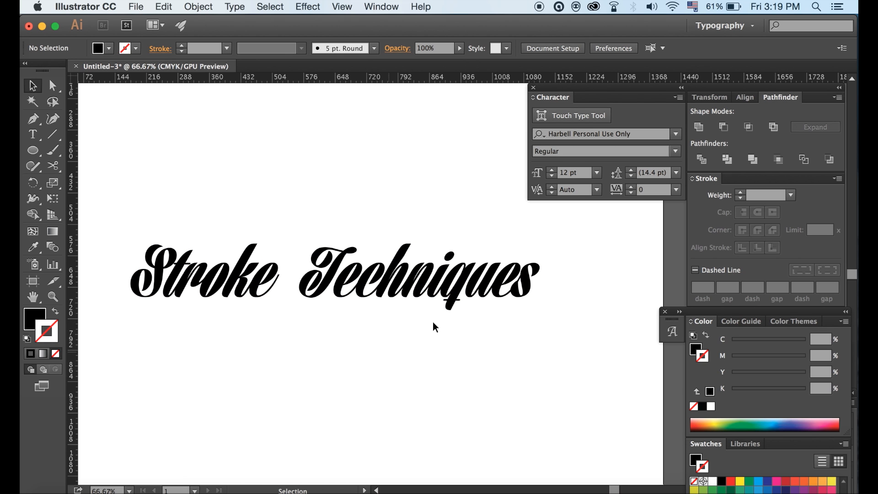
{"action": "mouse_move", "coordinate": [376, 330]}
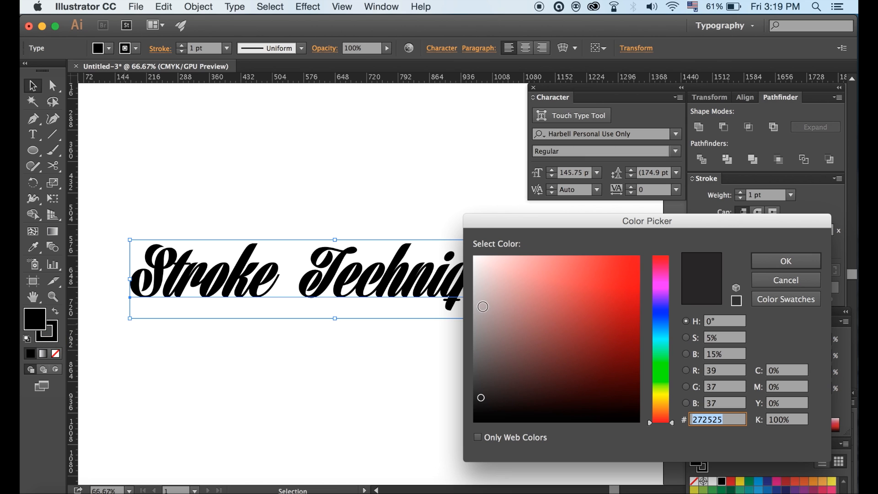
- Fill the lettering with pure white and thicken its black outline to 7 pt
{"action": "left_click", "coordinate": [476, 257]}
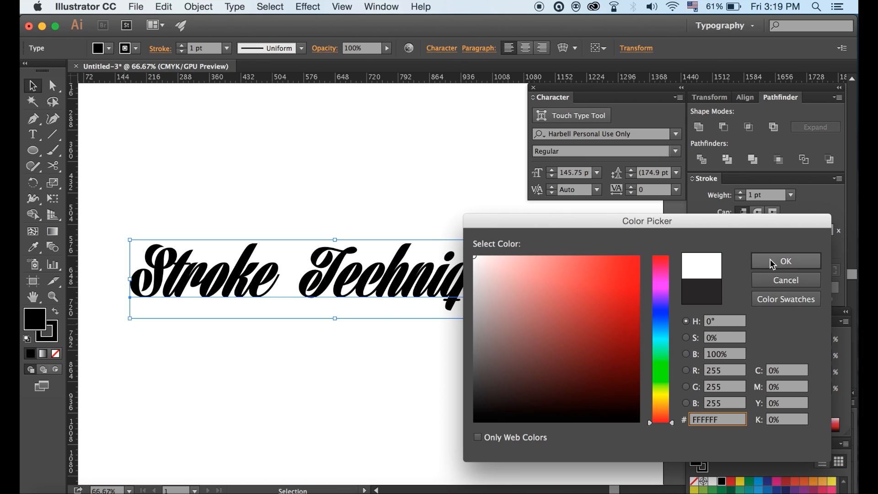
{"action": "left_click", "coordinate": [785, 260]}
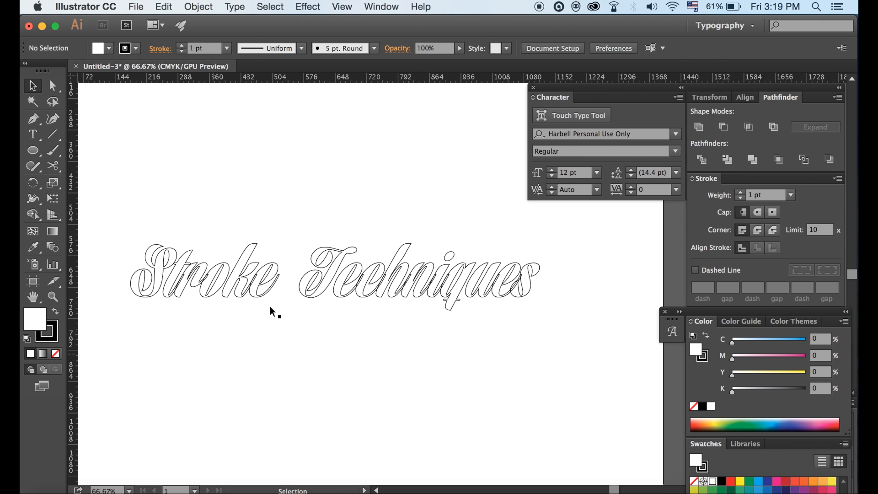
{"action": "mouse_move", "coordinate": [319, 347]}
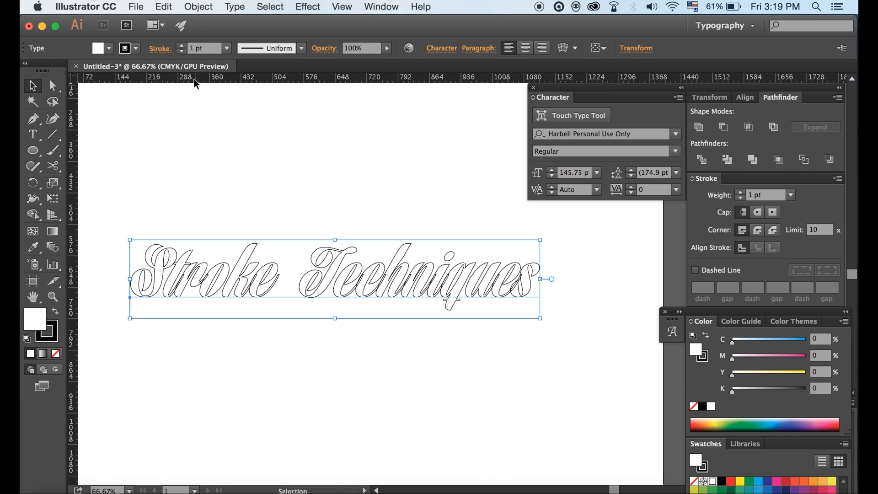
{"action": "left_click", "coordinate": [181, 47]}
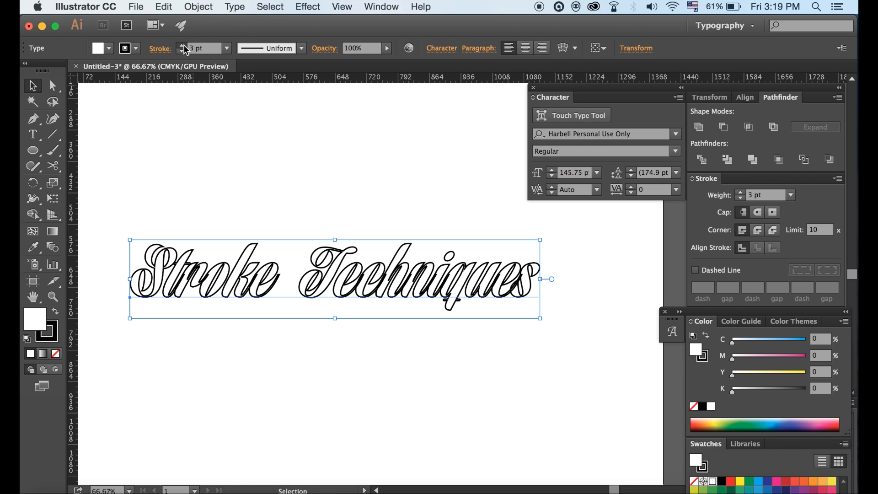
{"action": "left_click", "coordinate": [181, 46]}
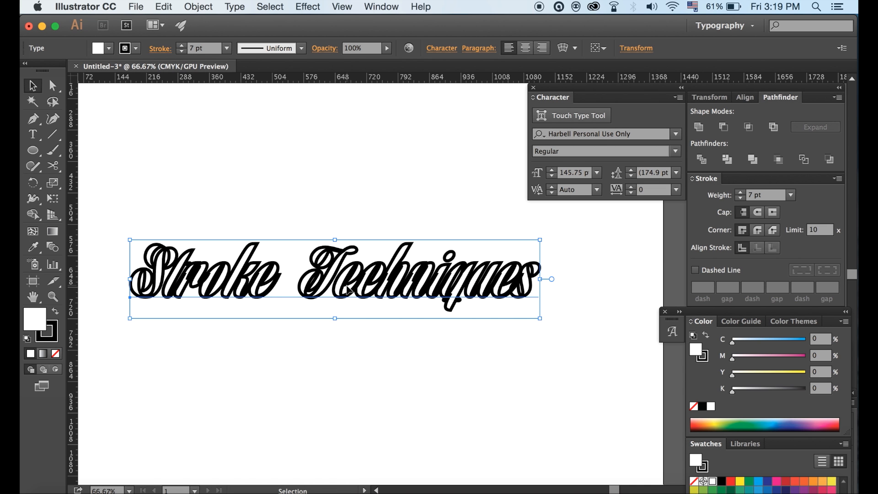
{"action": "mouse_move", "coordinate": [146, 341]}
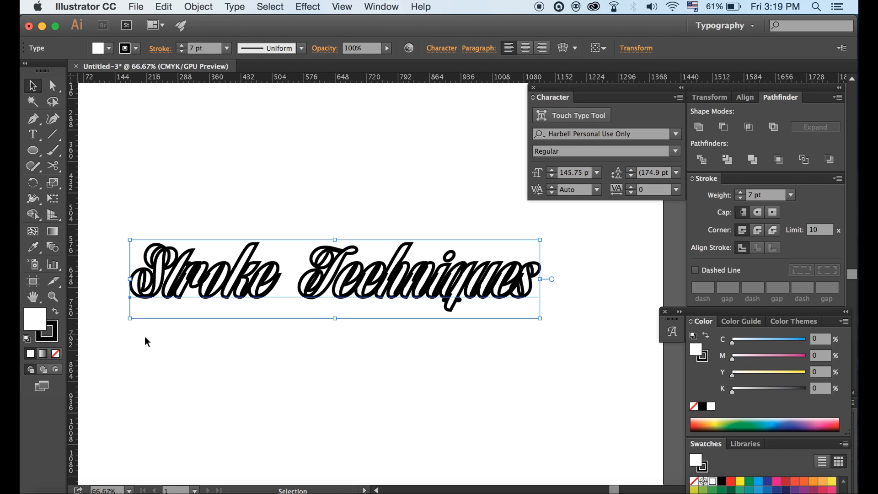
- Remove the lettering's outline, then add a new 1 pt black stroke through the Appearance panel menu
{"action": "left_click", "coordinate": [54, 353]}
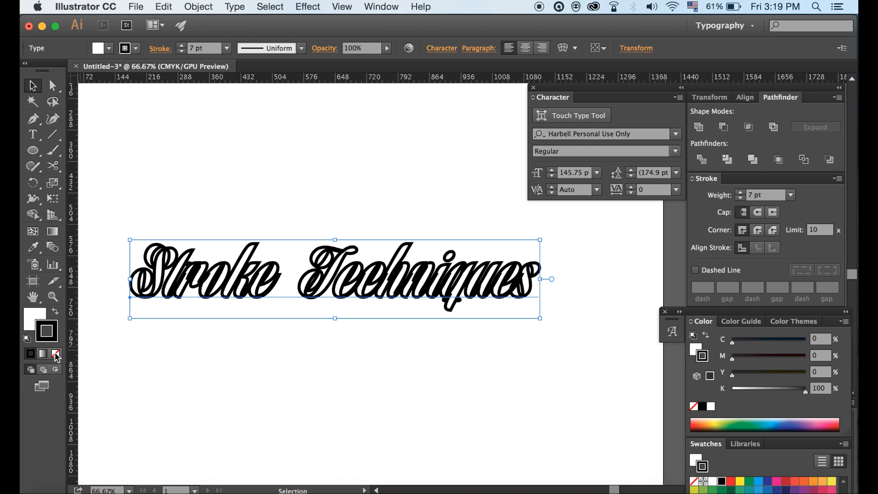
{"action": "left_click", "coordinate": [55, 353]}
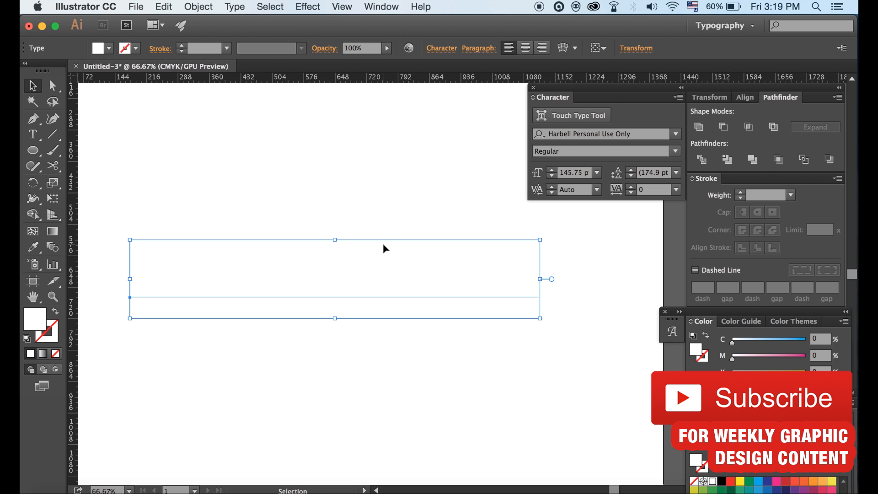
{"action": "left_click", "coordinate": [382, 7]}
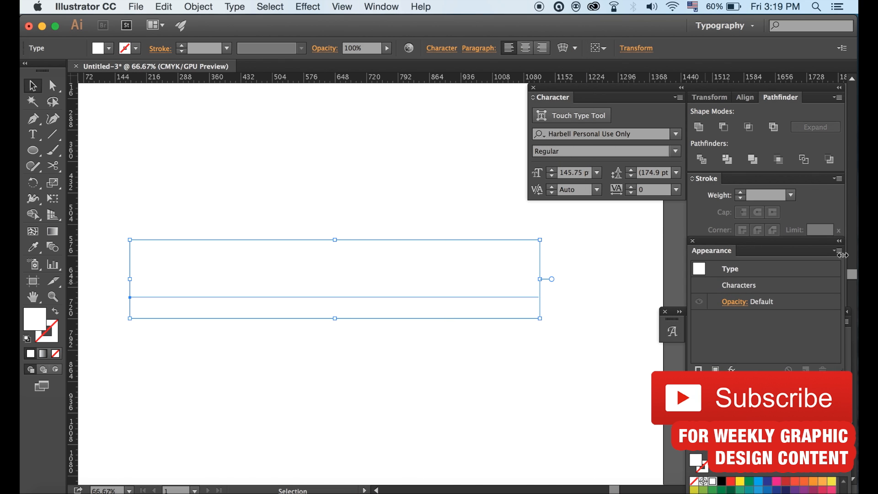
{"action": "left_click", "coordinate": [838, 250]}
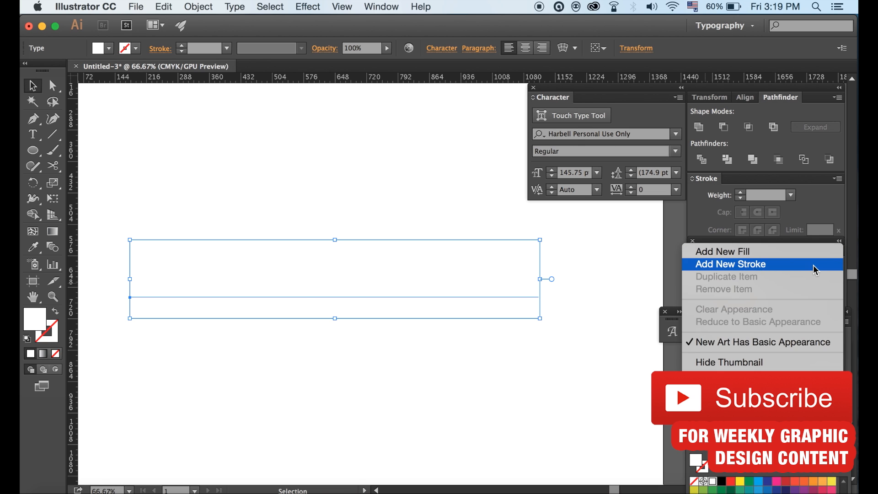
{"action": "left_click", "coordinate": [730, 263]}
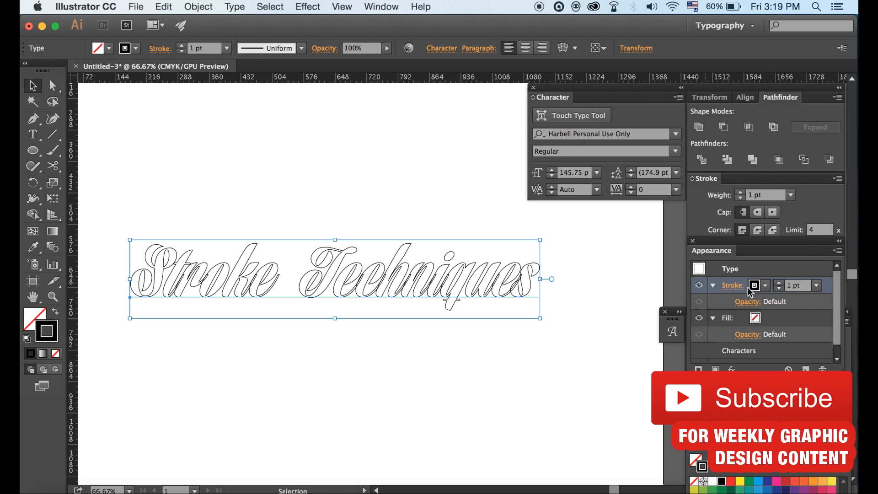
{"action": "mouse_move", "coordinate": [829, 289]}
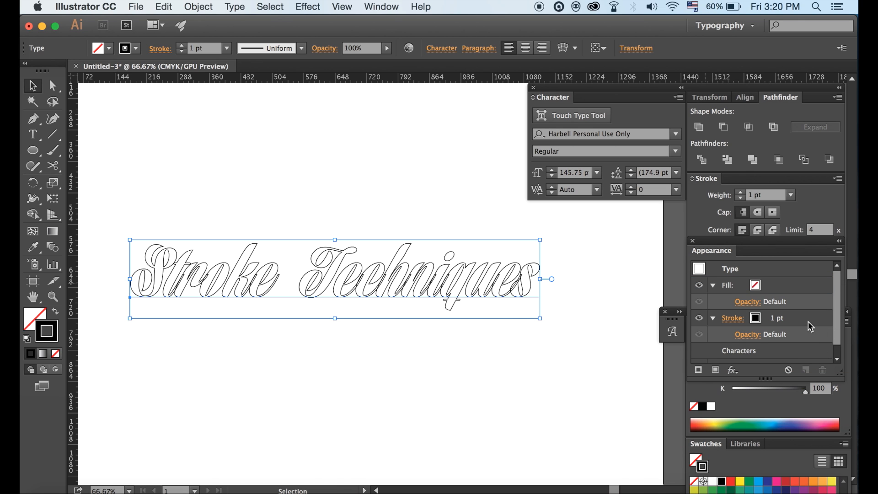
- Raise the Appearance stroke weight in steps and restore a white fill on the lettering
{"action": "left_click", "coordinate": [777, 317]}
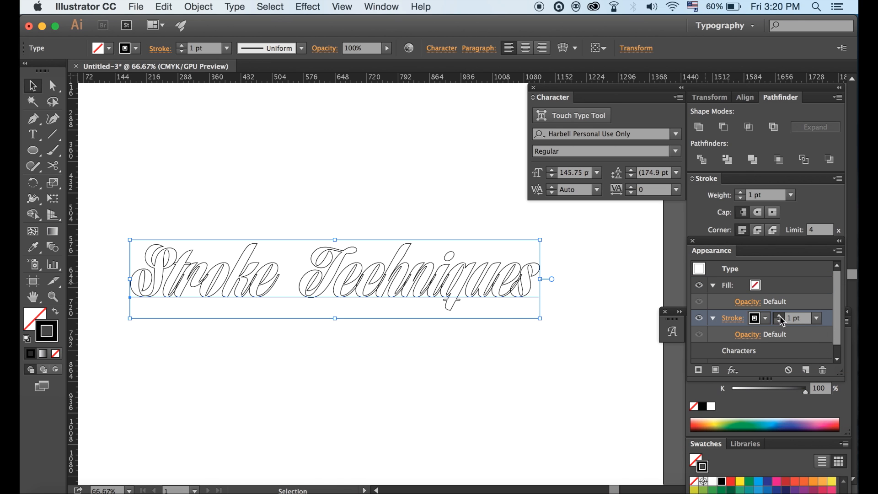
{"action": "left_click", "coordinate": [779, 316]}
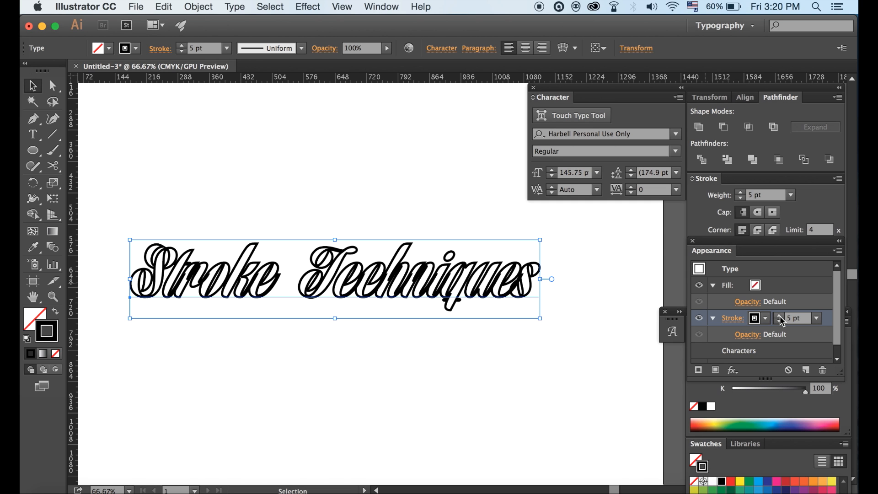
{"action": "left_click", "coordinate": [778, 316]}
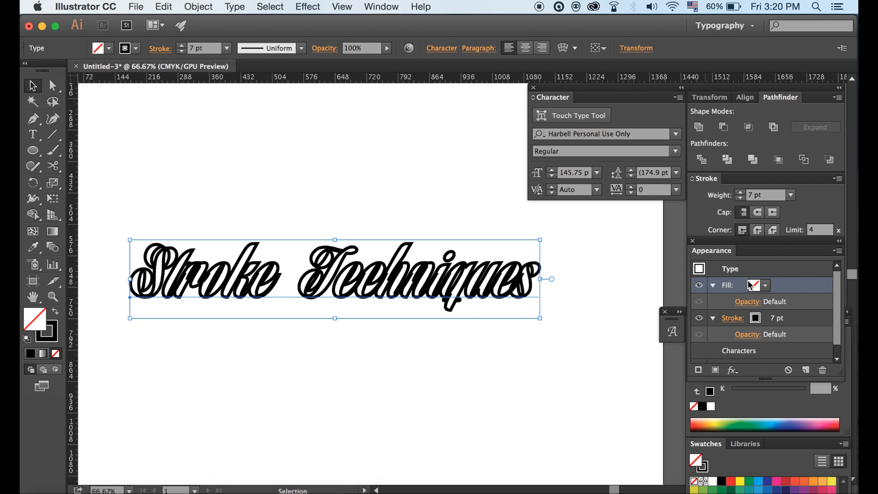
{"action": "mouse_move", "coordinate": [757, 288]}
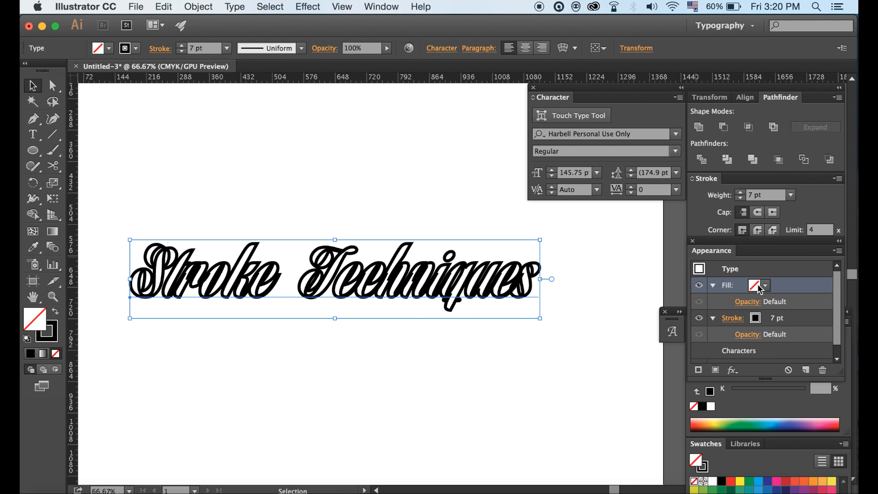
{"action": "left_click", "coordinate": [764, 286]}
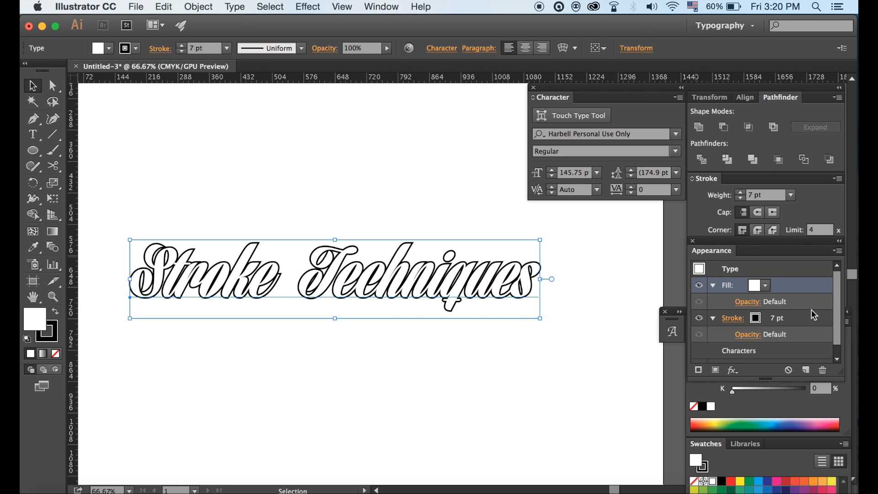
- Keep thickening the black outline until it reaches about 29-31 pt
{"action": "left_click", "coordinate": [731, 318]}
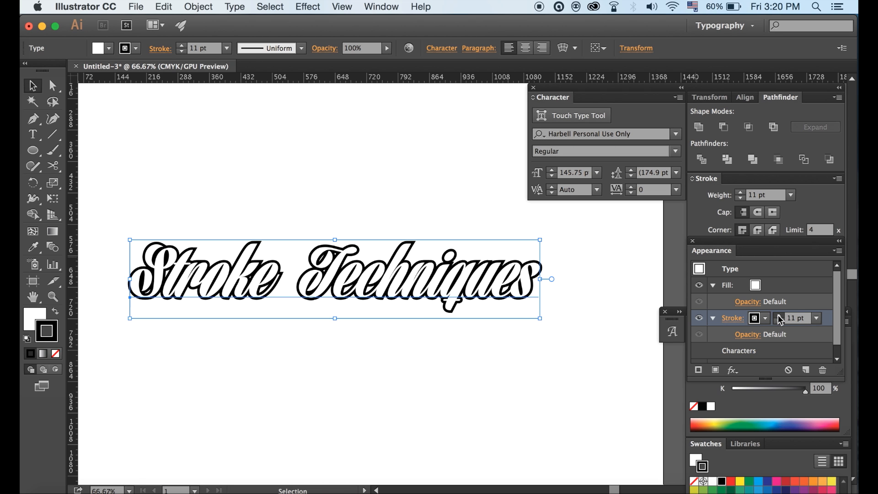
{"action": "left_click", "coordinate": [739, 191]}
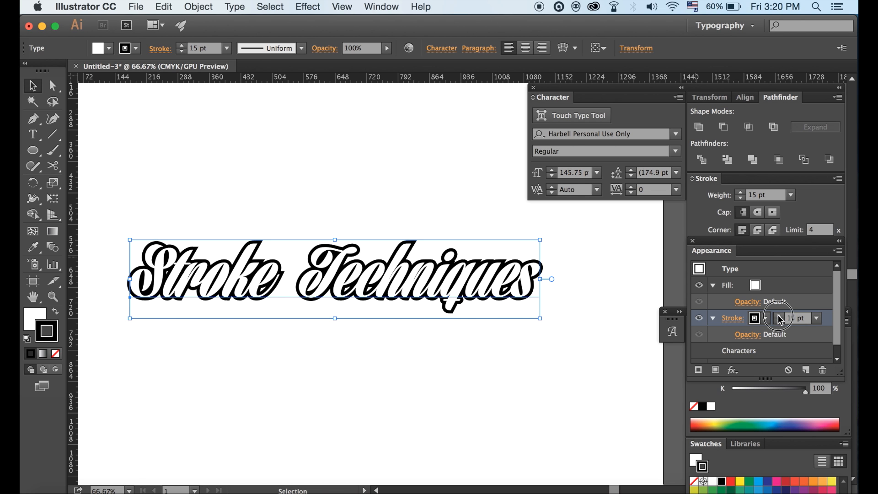
{"action": "left_click", "coordinate": [740, 192]}
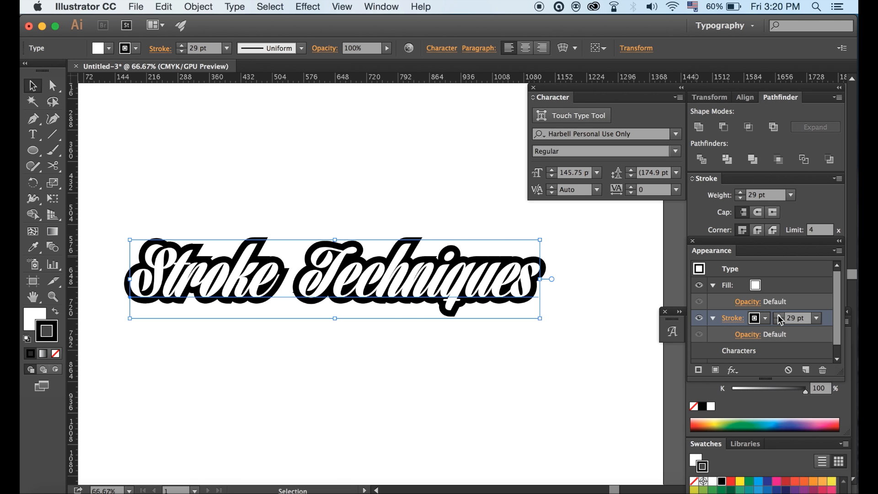
{"action": "left_click", "coordinate": [470, 350]}
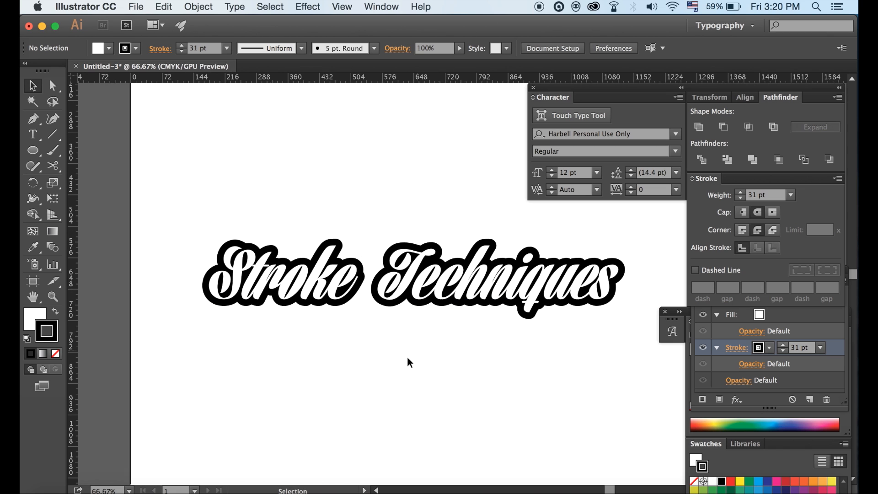
- Reselect the white lettering so its fill and 31 pt stroke show in the Appearance panel
{"action": "left_click", "coordinate": [33, 133]}
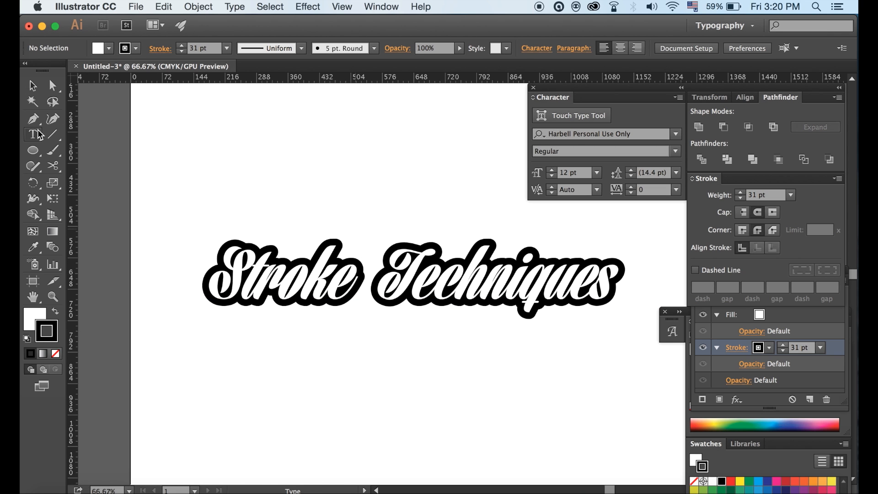
{"action": "left_click", "coordinate": [372, 286]}
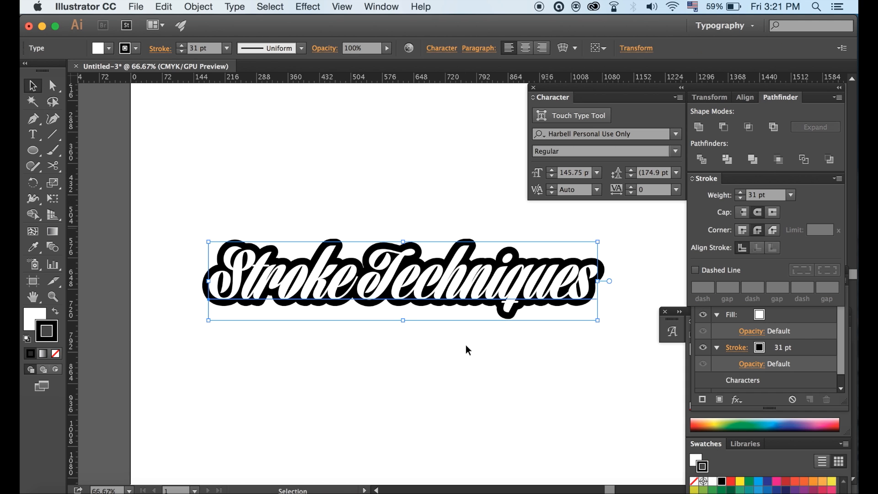
- Change the lettering's Appearance fill from white to a bright blue swatch
{"action": "left_click", "coordinate": [444, 400]}
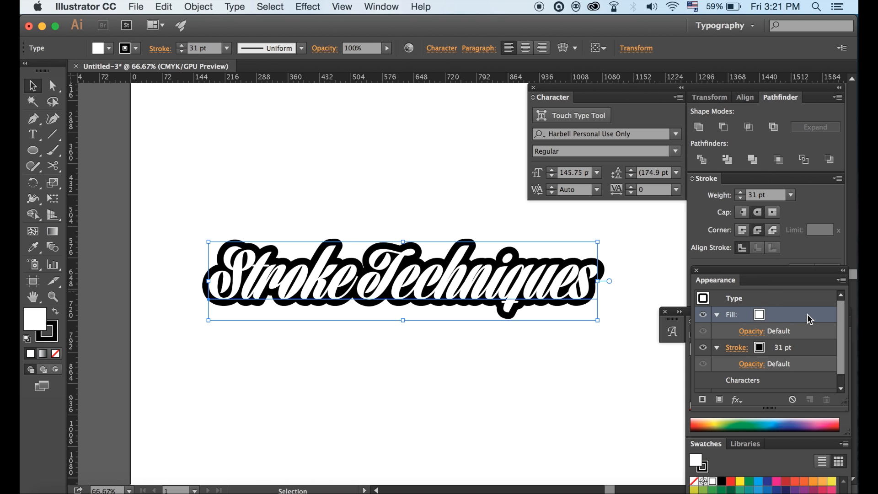
{"action": "left_click", "coordinate": [769, 314]}
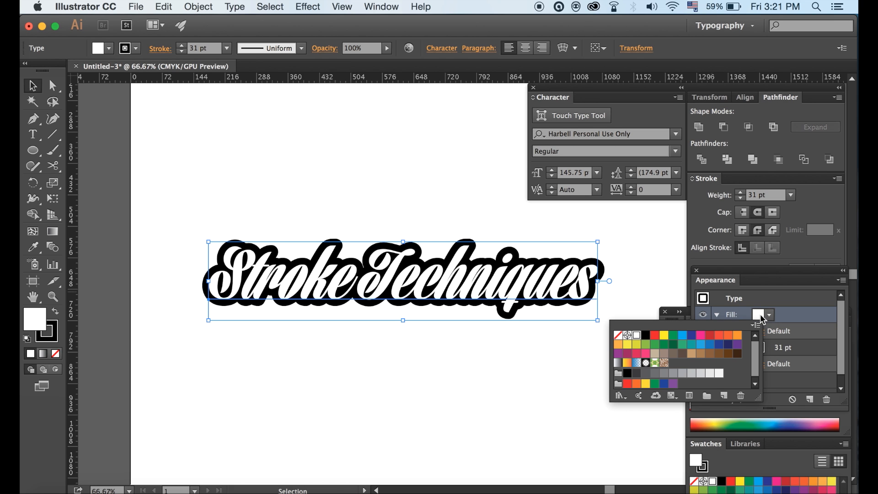
{"action": "mouse_move", "coordinate": [685, 345]}
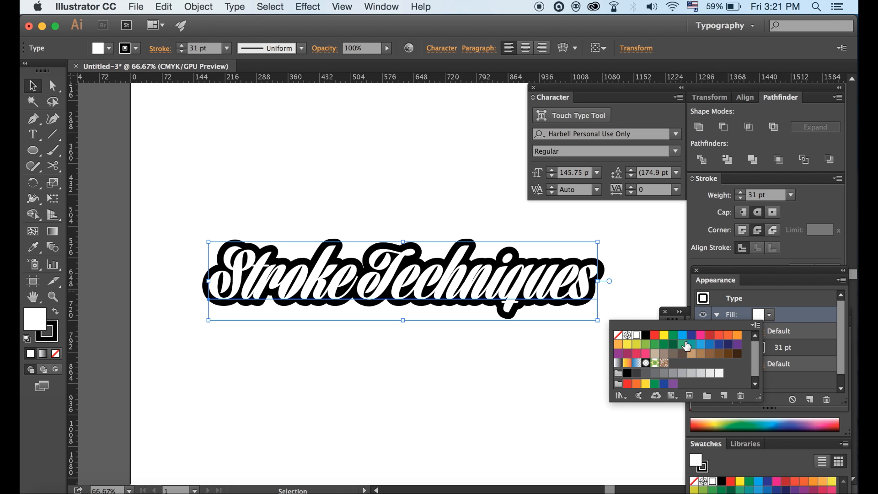
{"action": "left_click", "coordinate": [682, 334]}
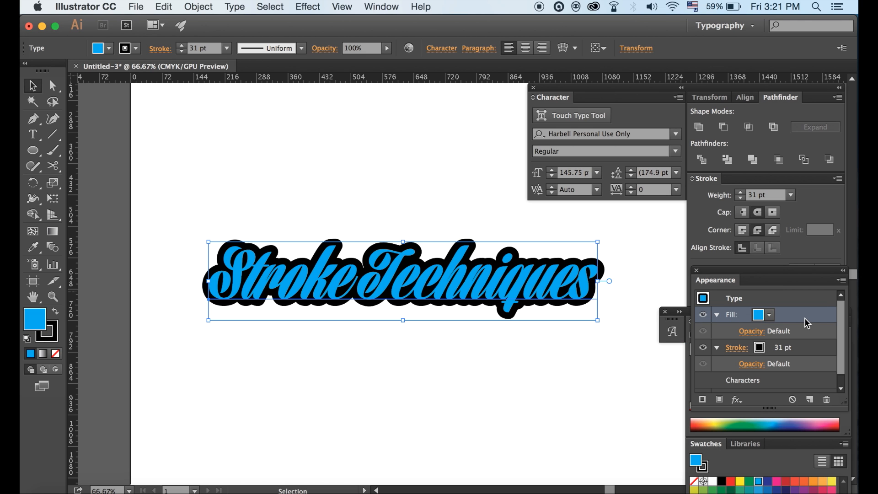
{"action": "left_click", "coordinate": [841, 279]}
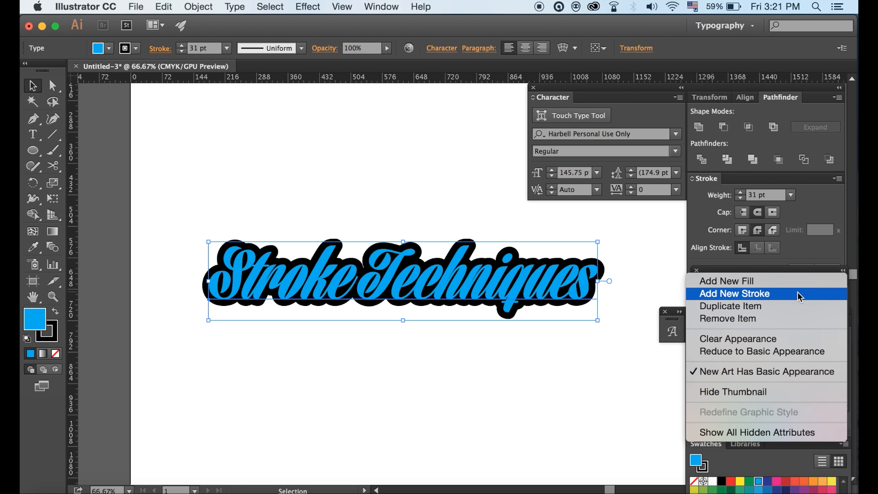
- Add a second stroke beneath the fill and make this inner 31 pt stroke white
{"action": "left_click", "coordinate": [734, 293]}
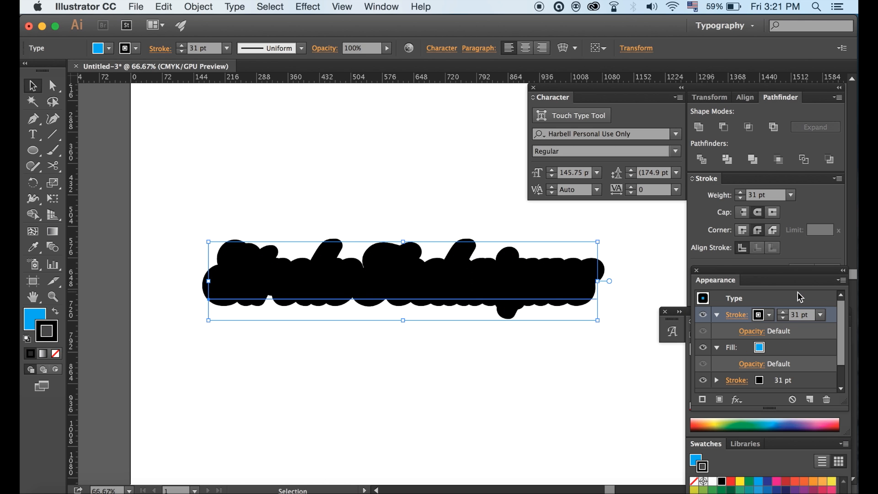
{"action": "mouse_move", "coordinate": [826, 351]}
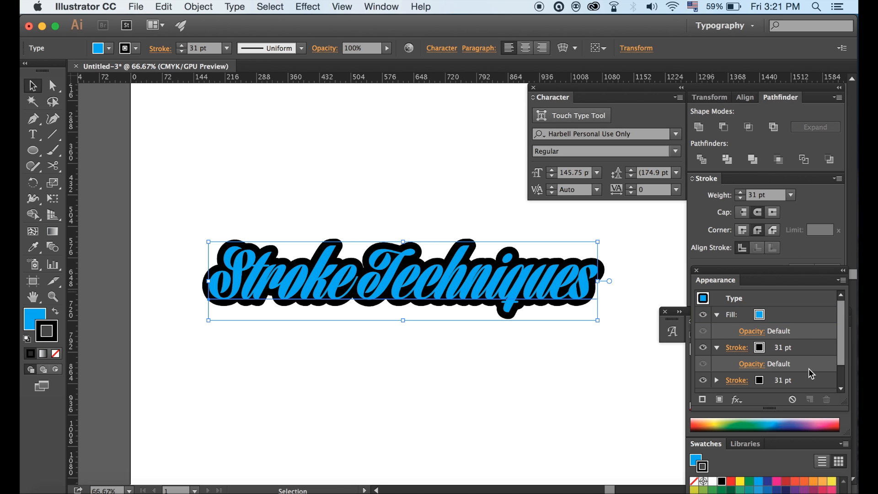
{"action": "left_click", "coordinate": [759, 348]}
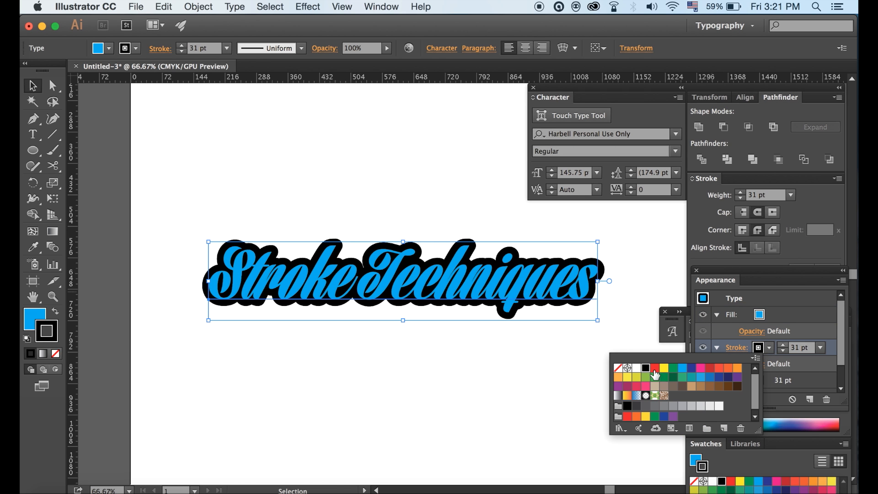
{"action": "left_click", "coordinate": [636, 368]}
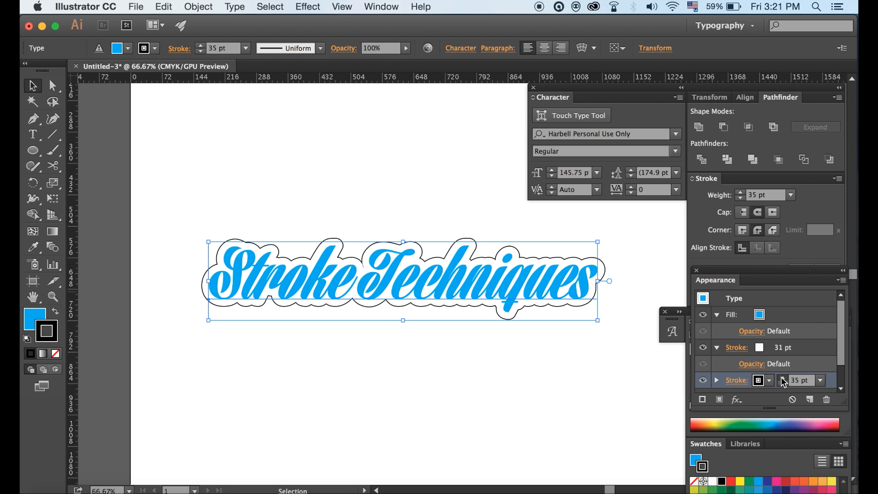
- Widen the outer black stroke to 57 pt around the white inner outline
{"action": "left_click", "coordinate": [784, 378]}
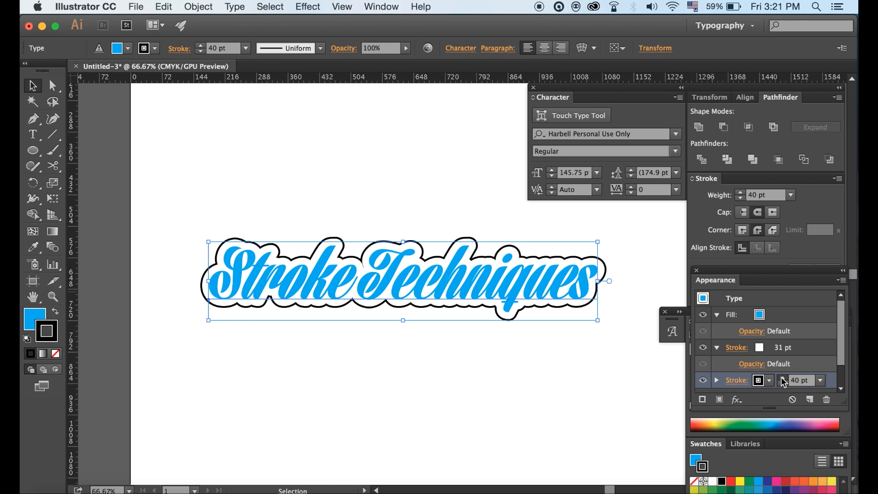
{"action": "left_click", "coordinate": [740, 193]}
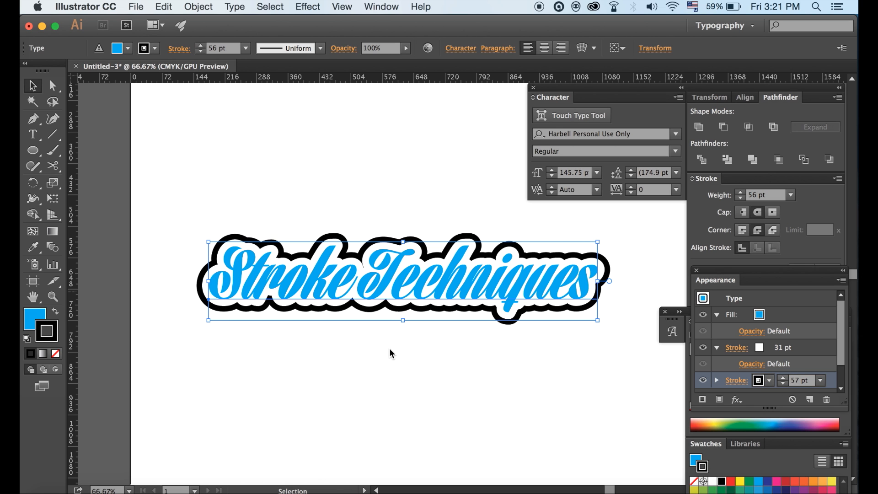
{"action": "left_click", "coordinate": [392, 353]}
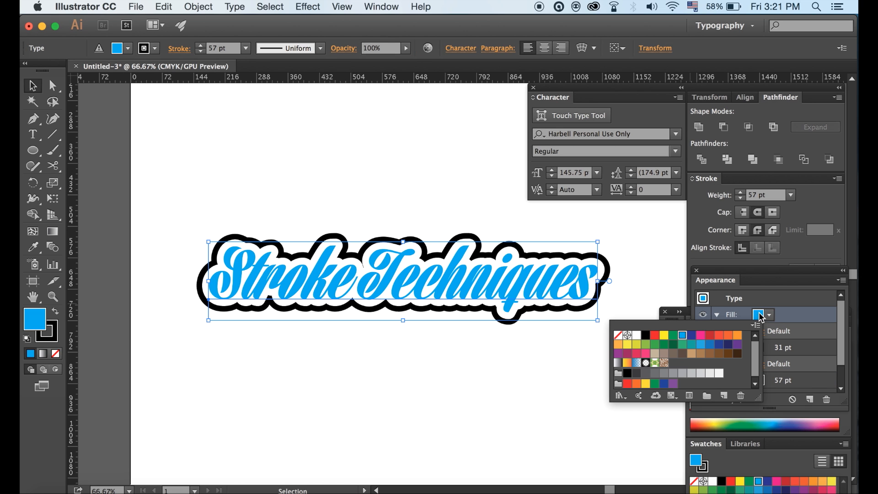
- Make the lettering's fill black inside the white 31 pt and black 57 pt outlines
{"action": "left_click", "coordinate": [645, 335]}
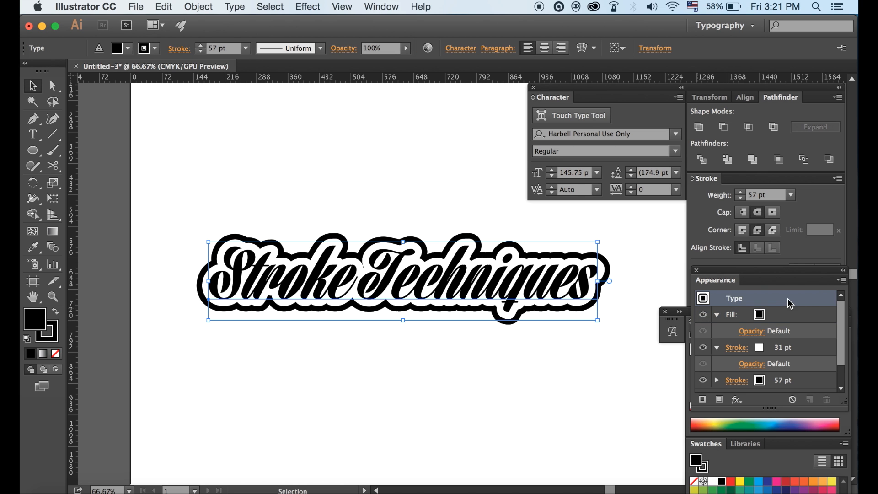
{"action": "left_click", "coordinate": [842, 280]}
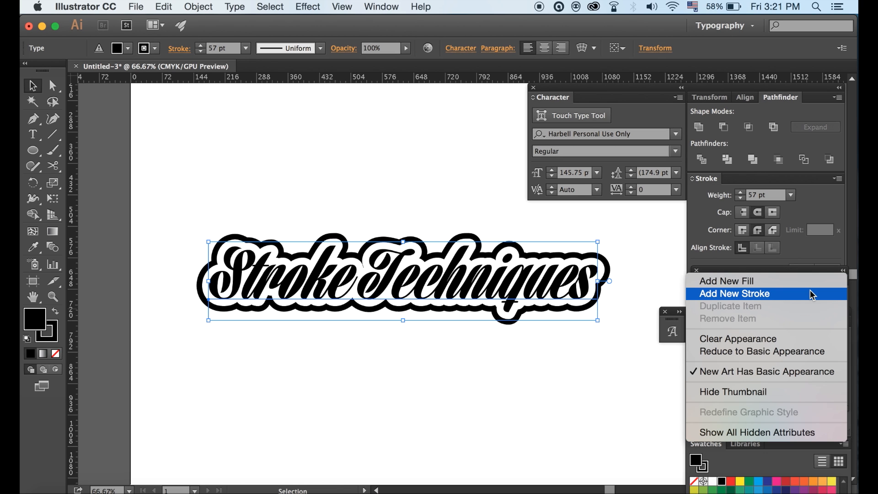
- Add a third, outermost 80 pt bright blue stroke and deselect to view the result
{"action": "left_click", "coordinate": [734, 294]}
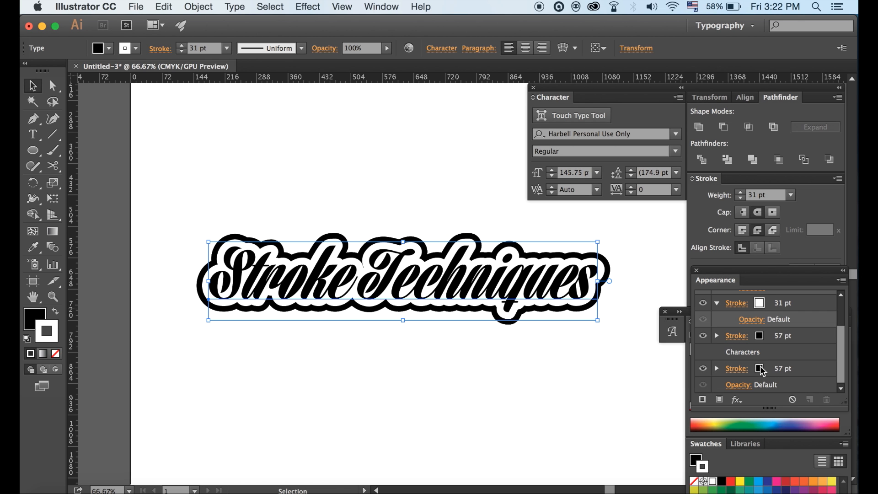
{"action": "left_click", "coordinate": [768, 369]}
{"action": "type", "text": "80"}
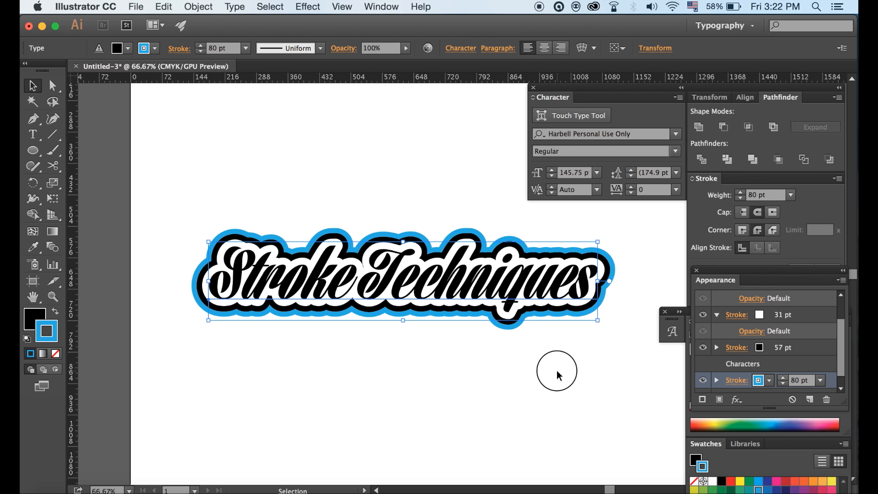
{"action": "left_click", "coordinate": [506, 398]}
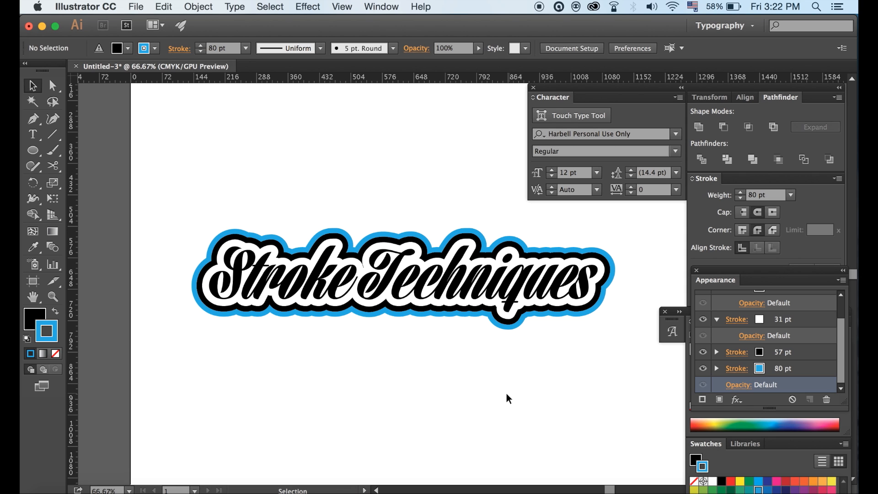